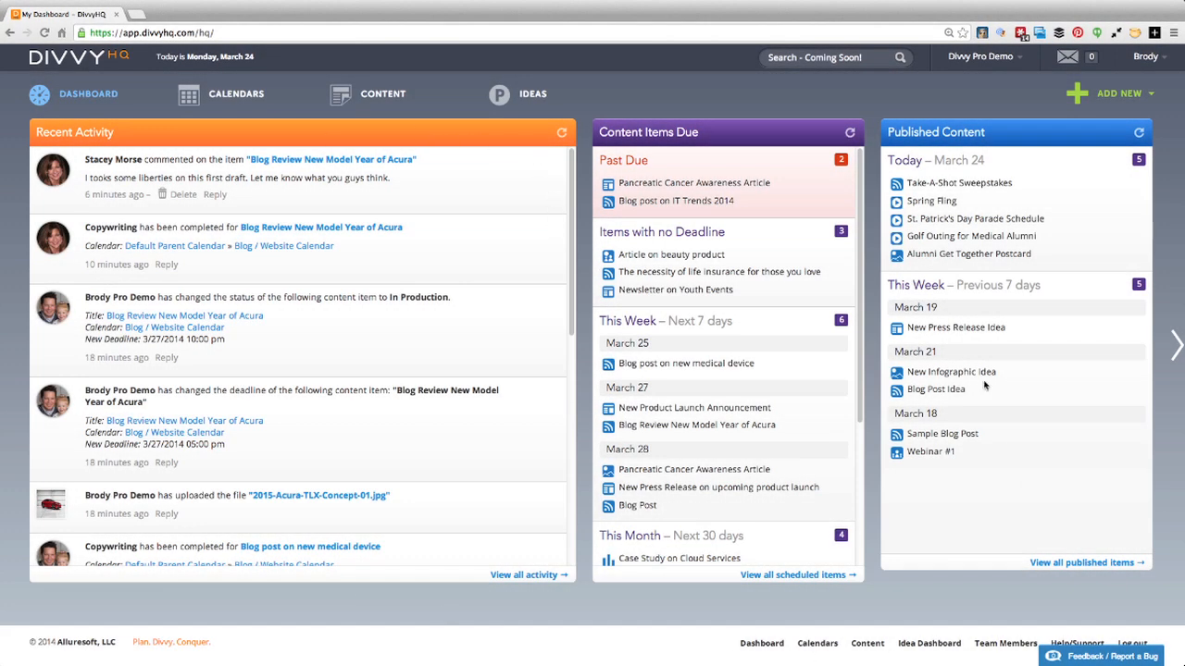
{"action": "mouse_move", "coordinate": [502, 324]}
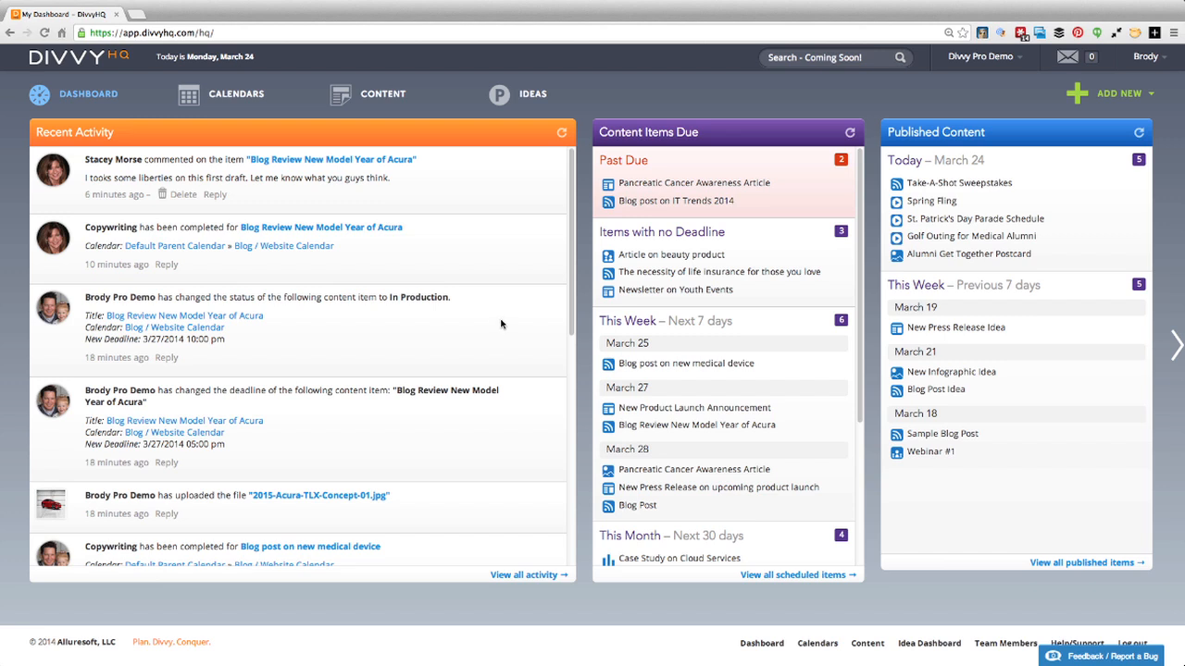
{"action": "mouse_move", "coordinate": [491, 252]}
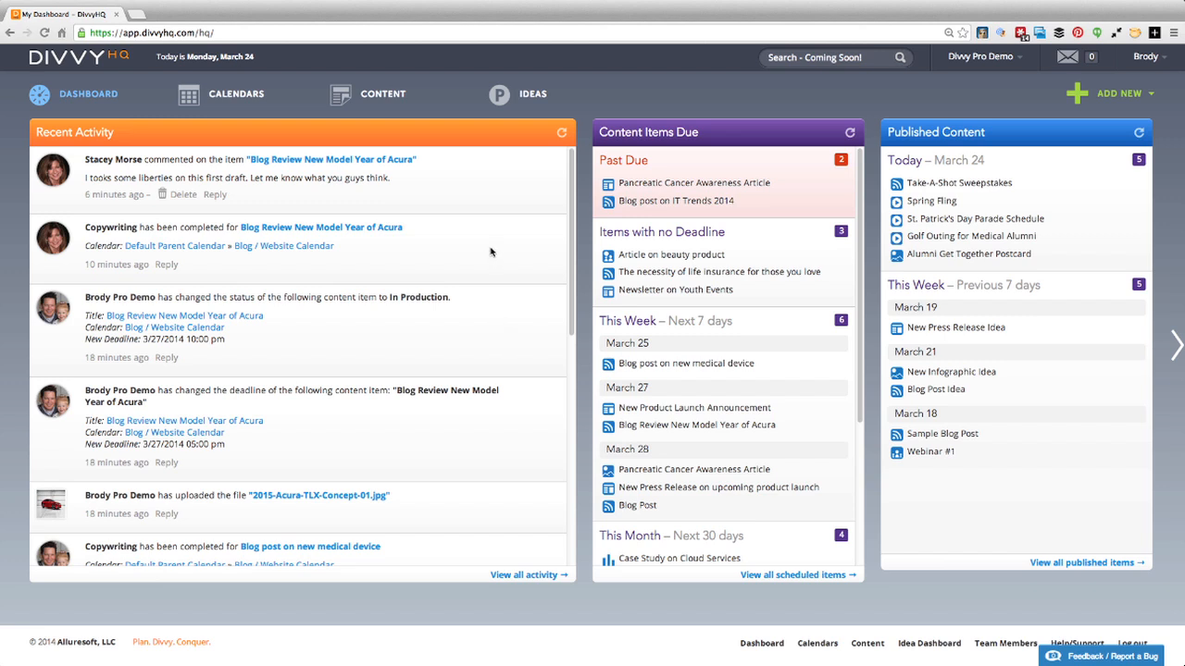
{"action": "mouse_move", "coordinate": [485, 250]}
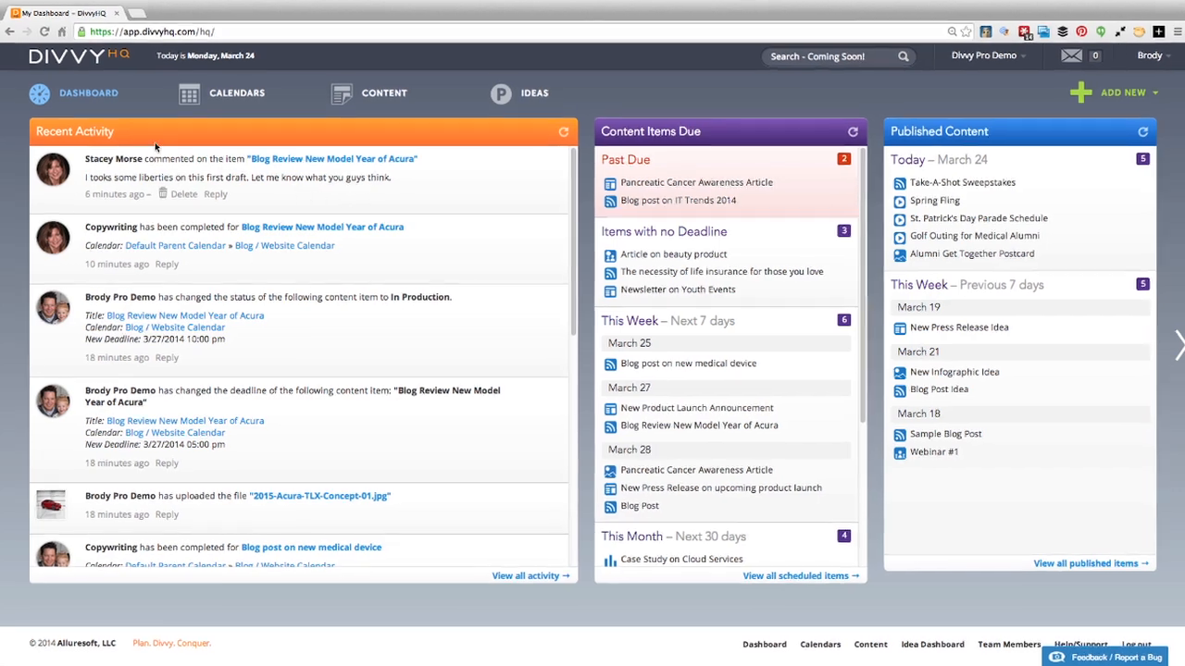
{"action": "scroll", "scroll_direction": "down", "scroll_amount": 3}
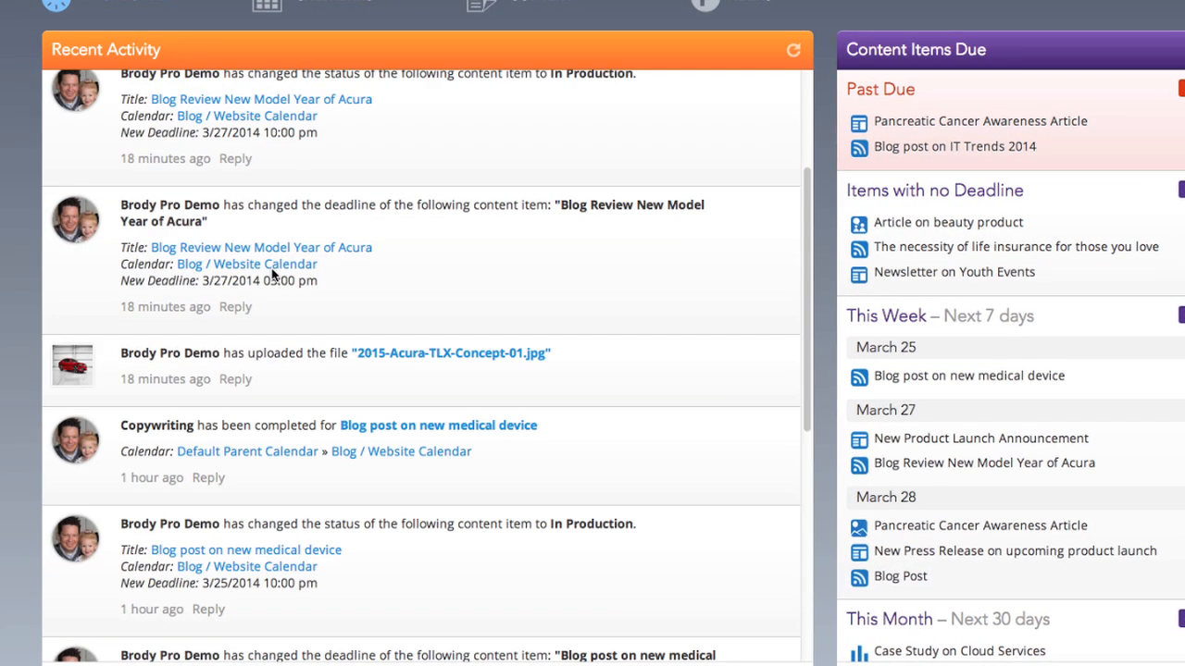
{"action": "scroll", "scroll_direction": "down", "scroll_amount": 3}
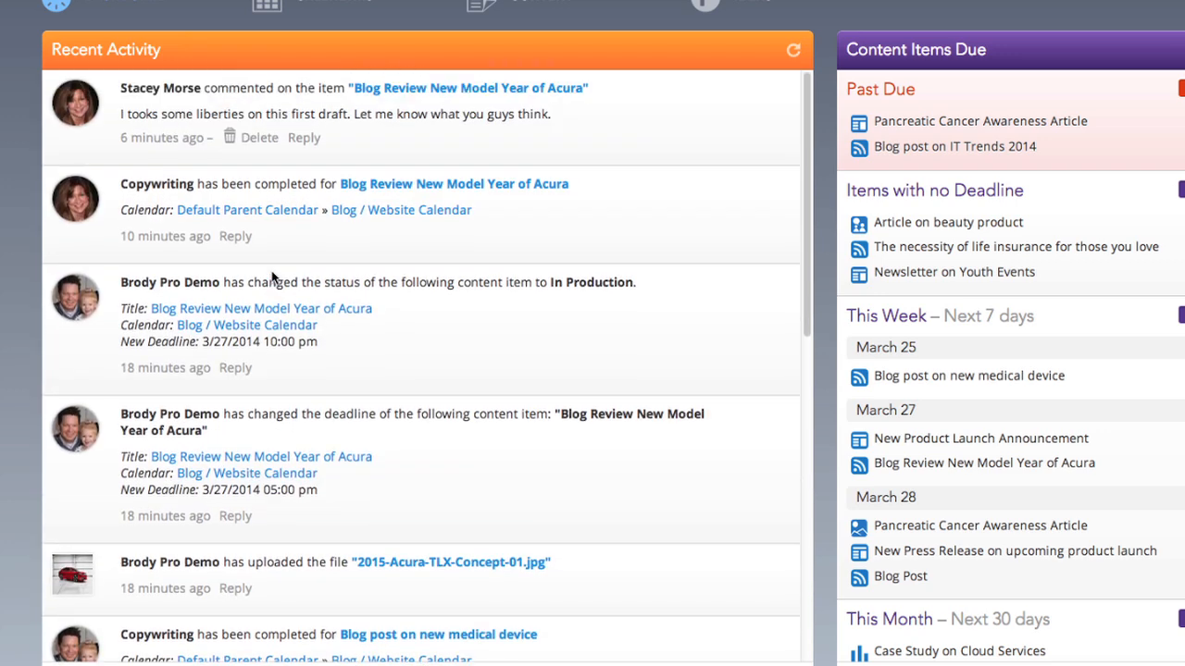
{"action": "mouse_move", "coordinate": [364, 602]}
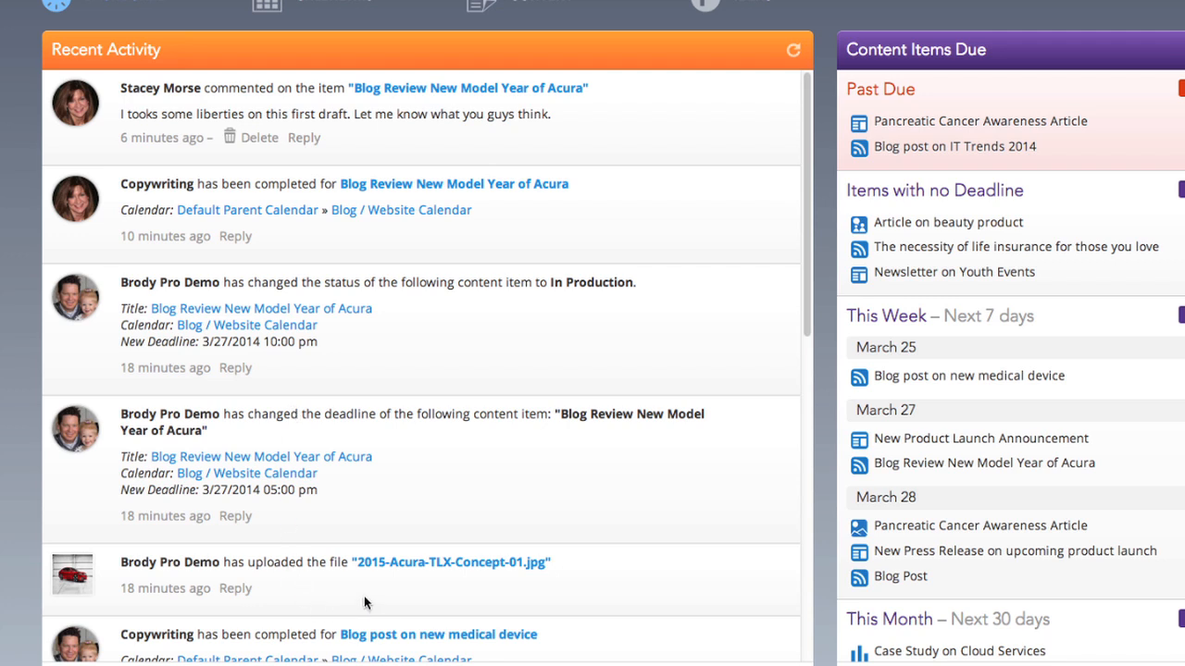
{"action": "mouse_move", "coordinate": [337, 592]}
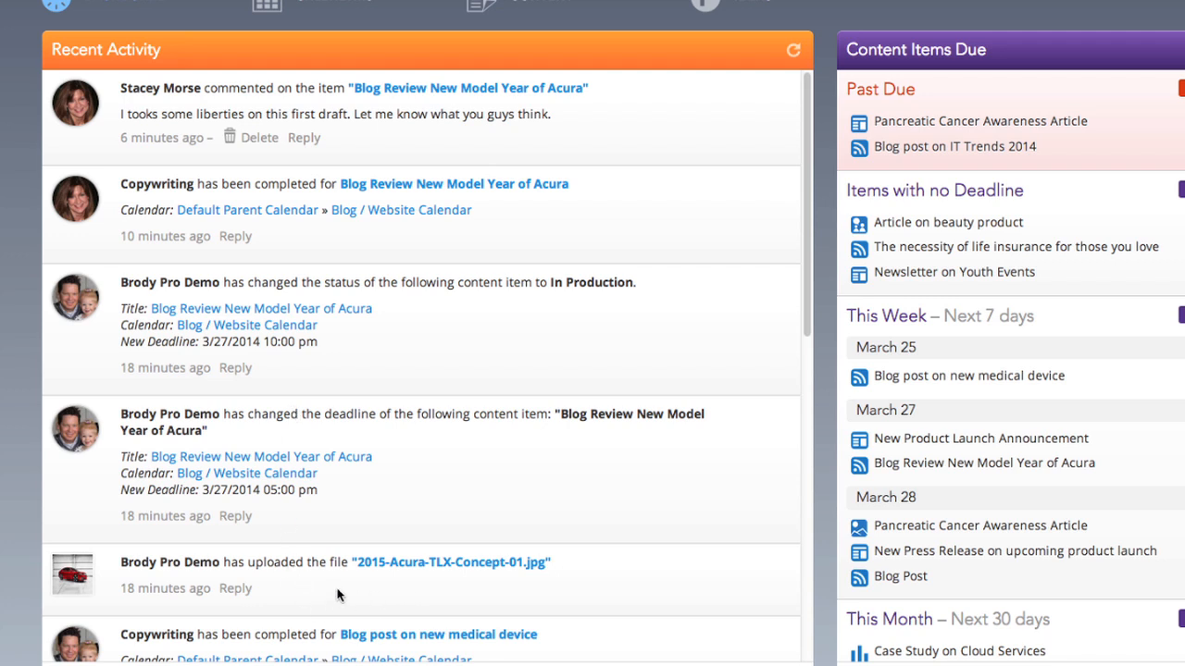
{"action": "mouse_move", "coordinate": [294, 563]}
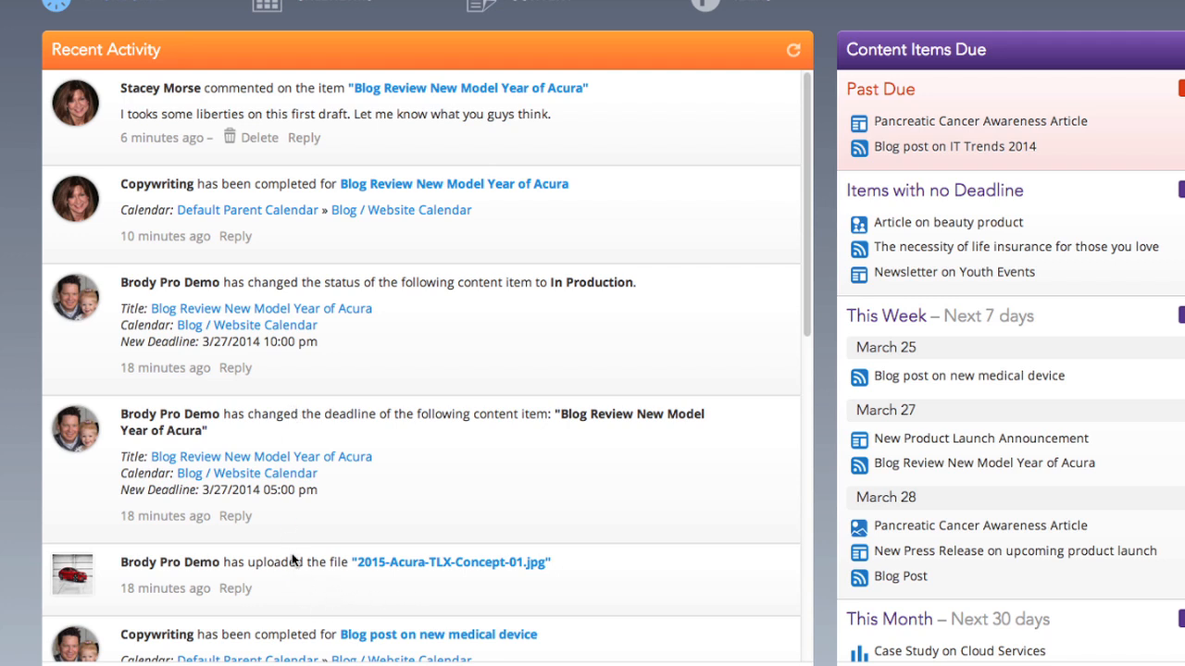
{"action": "mouse_move", "coordinate": [306, 114]}
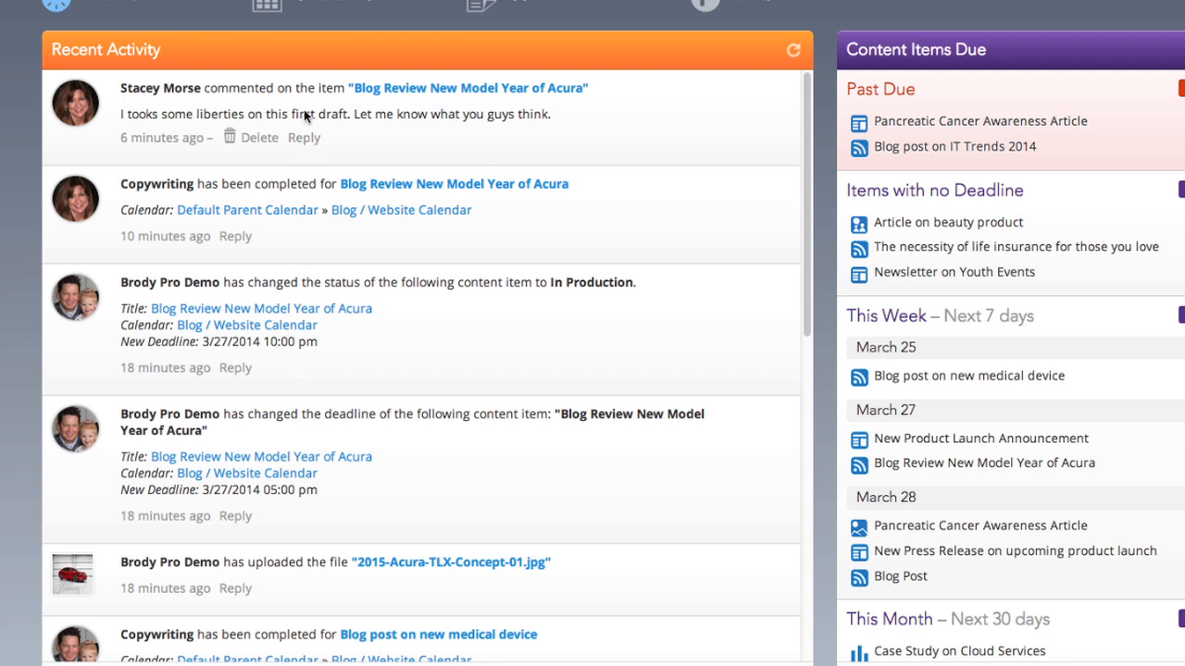
{"action": "mouse_move", "coordinate": [304, 287]}
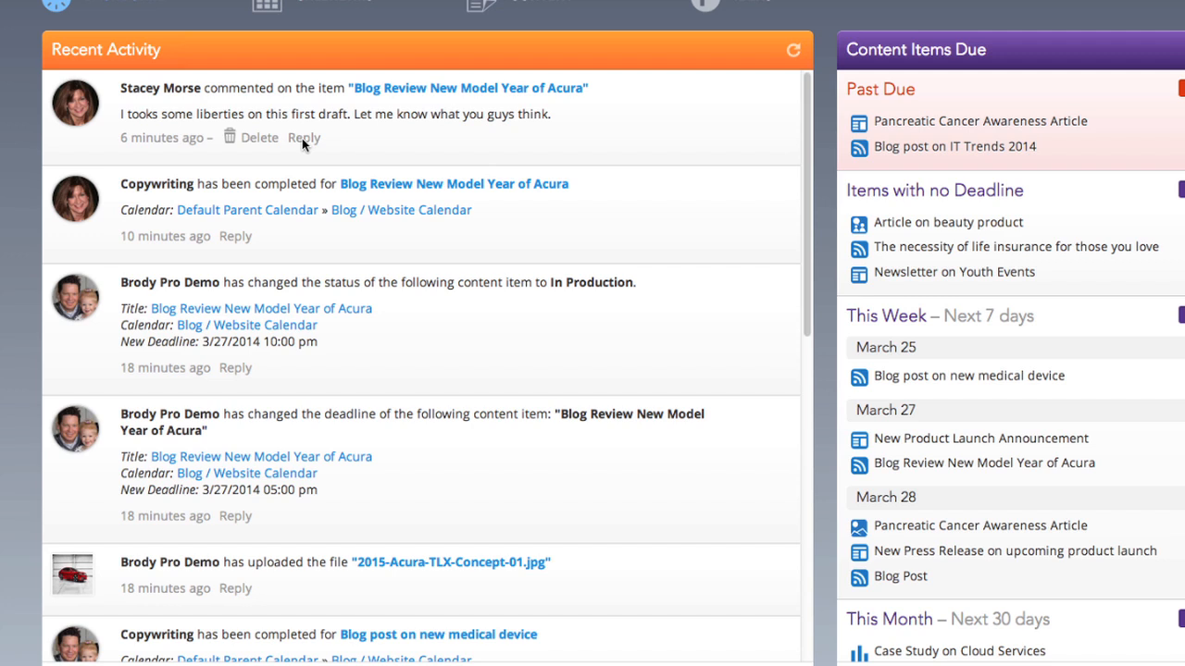
{"action": "left_click", "coordinate": [304, 137]}
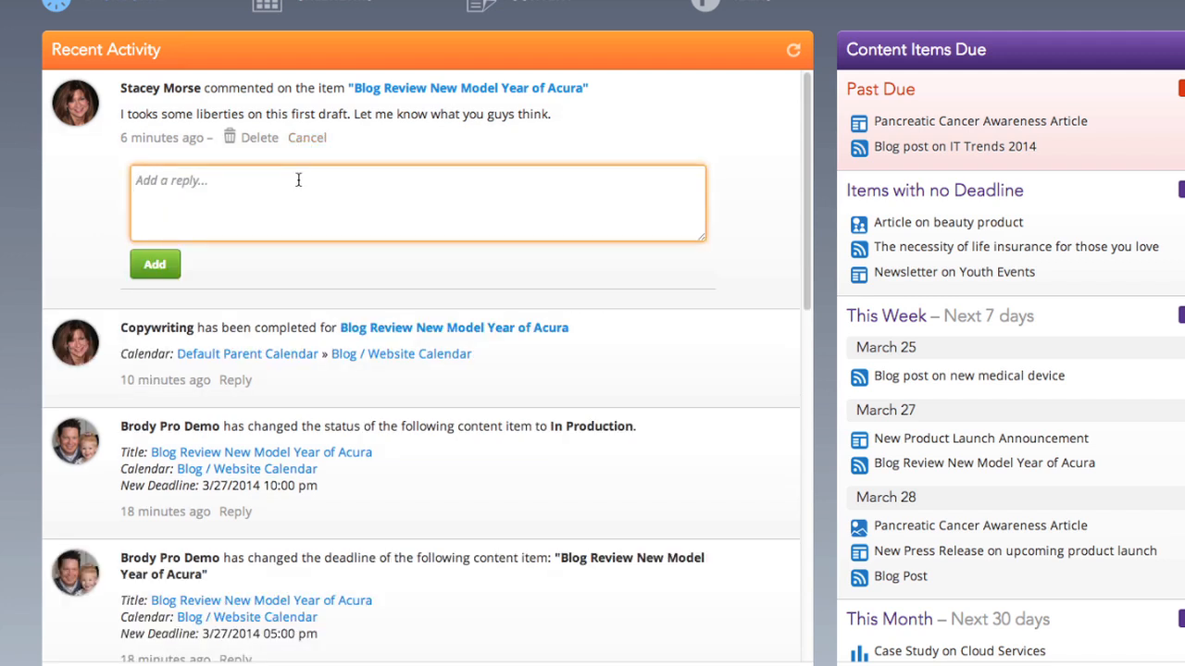
{"action": "type", "text": "This looks great."}
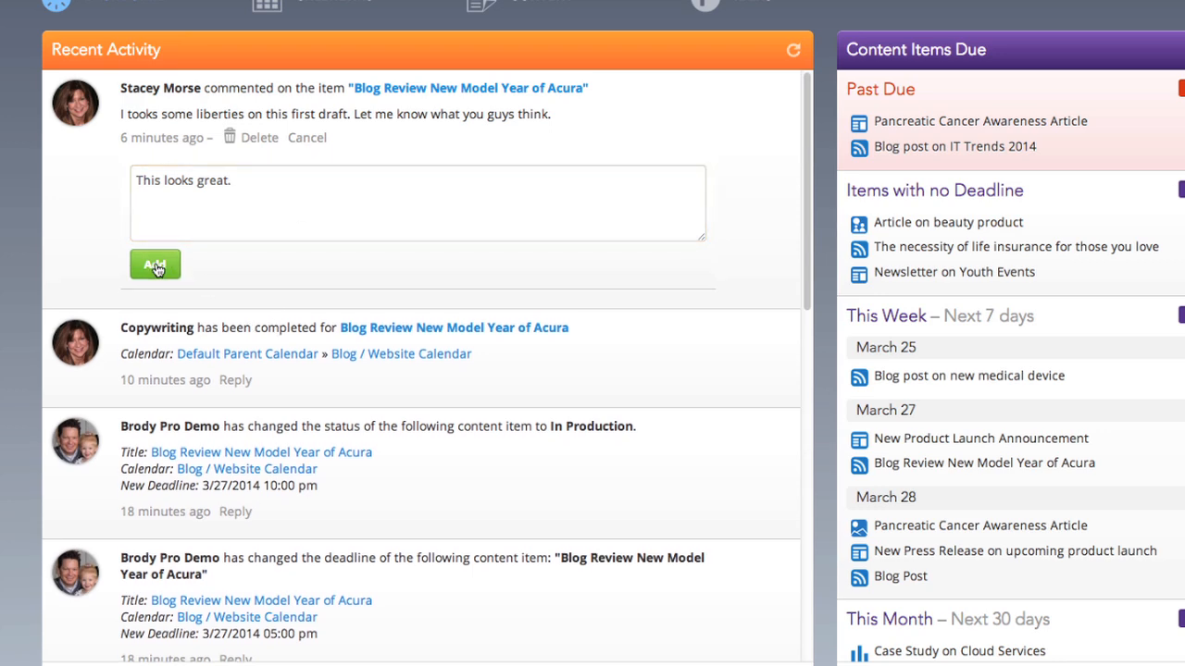
{"action": "scroll", "scroll_direction": "right", "scroll_amount": 3}
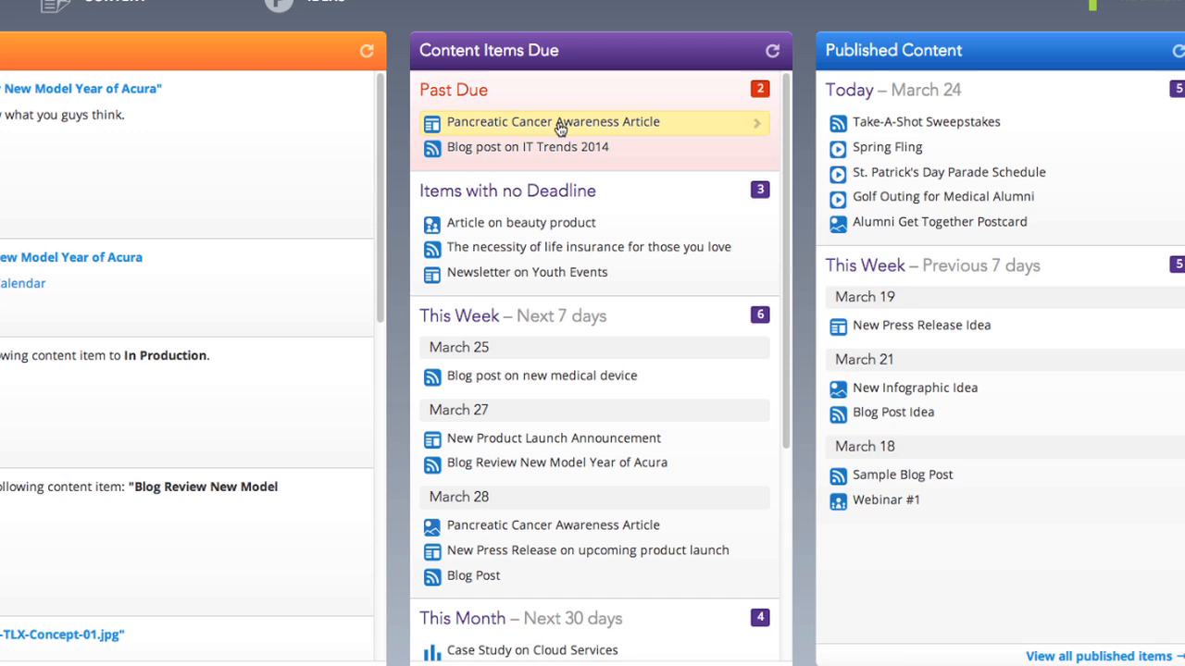
{"action": "left_click", "coordinate": [552, 122]}
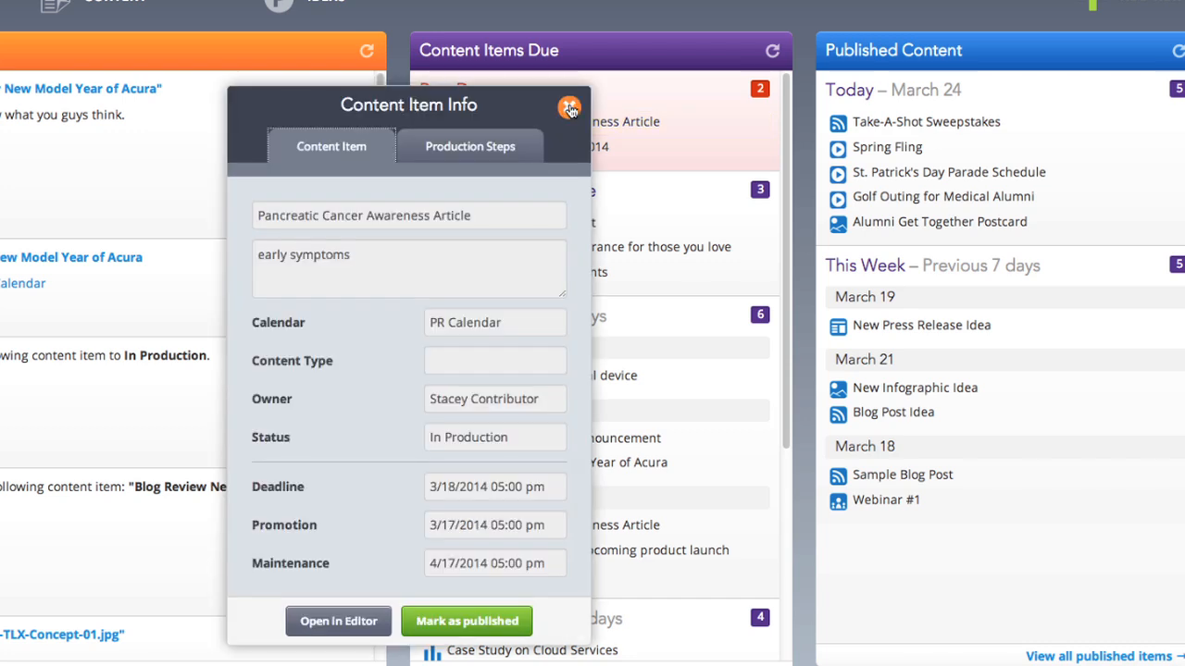
{"action": "left_click", "coordinate": [470, 147]}
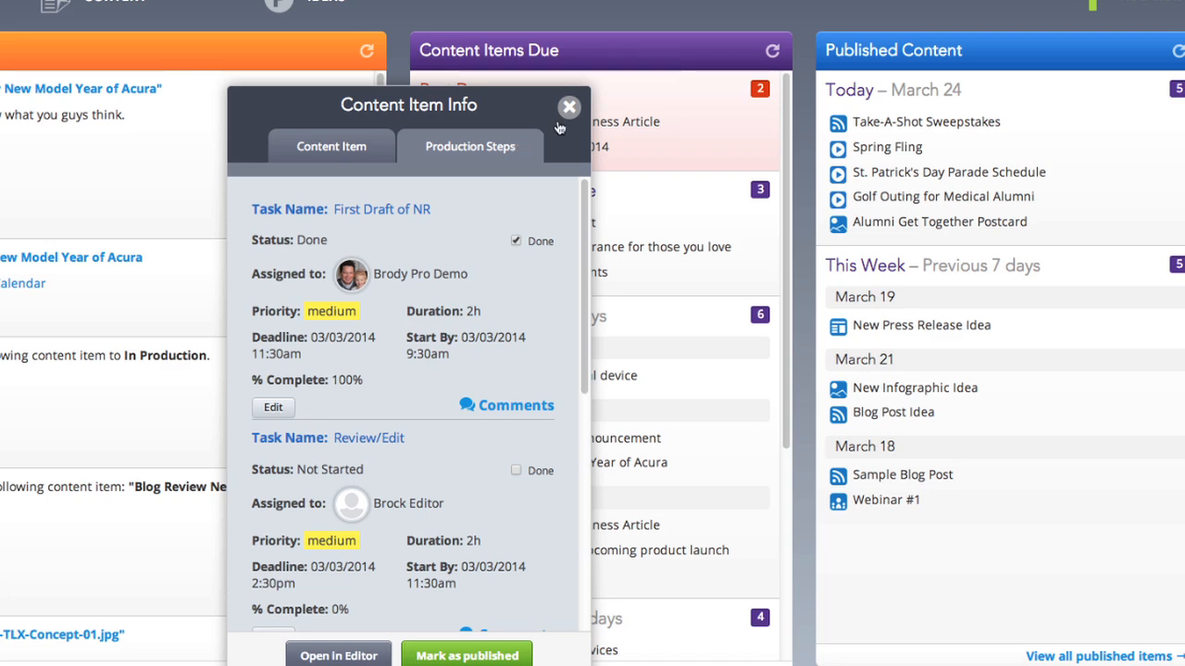
{"action": "left_click", "coordinate": [568, 106]}
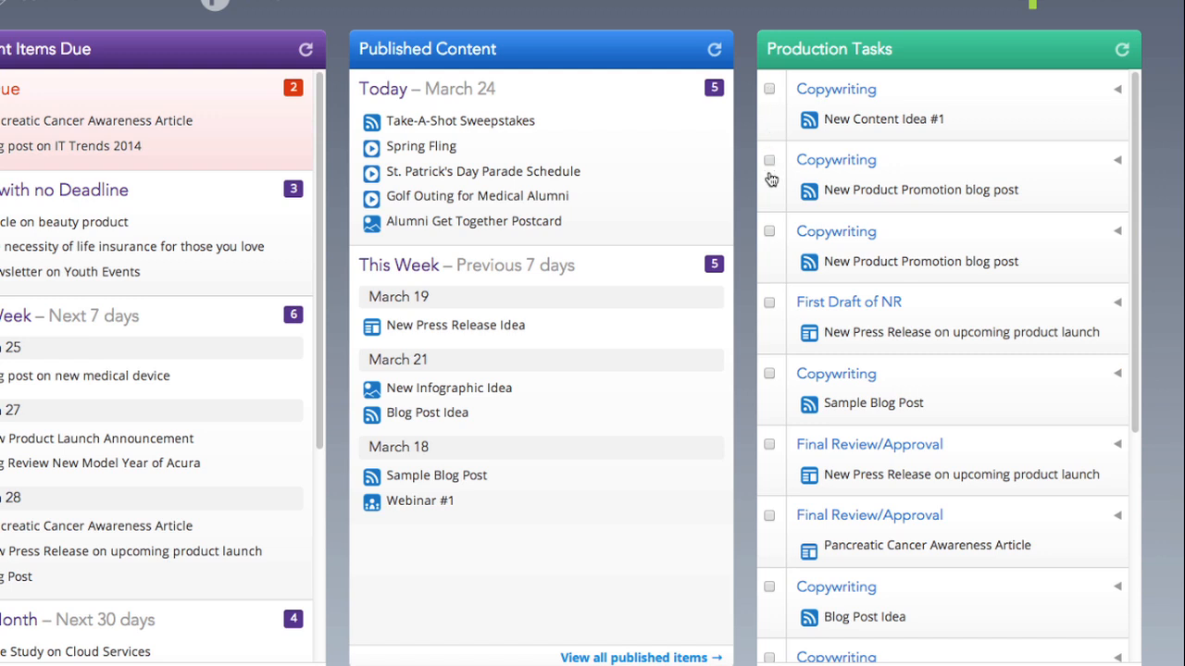
Check off the Copywriting task for New Content Idea #1 and confirm completion
{"action": "left_click", "coordinate": [1118, 89]}
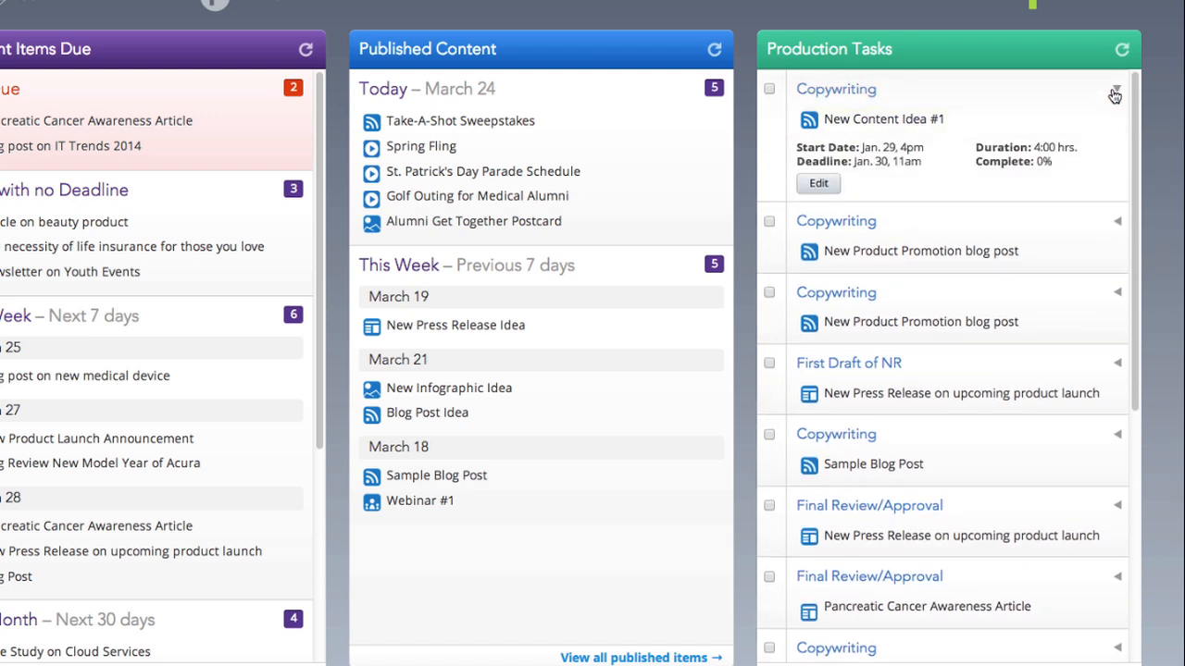
{"action": "left_click", "coordinate": [1114, 94]}
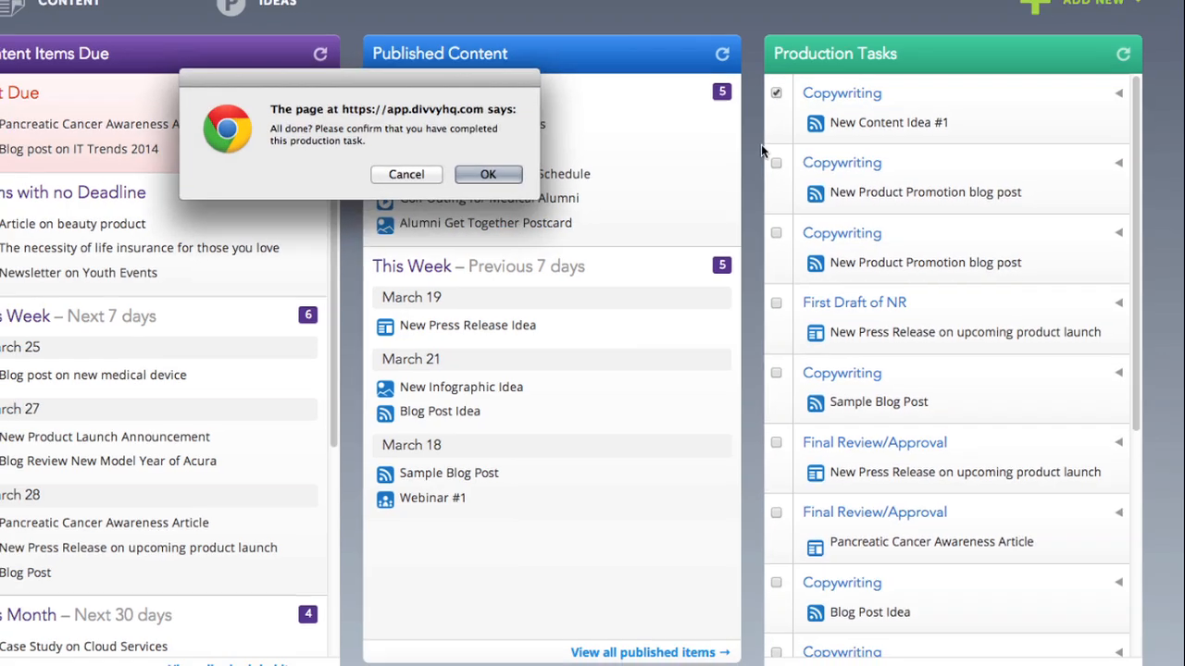
{"action": "left_click", "coordinate": [488, 174]}
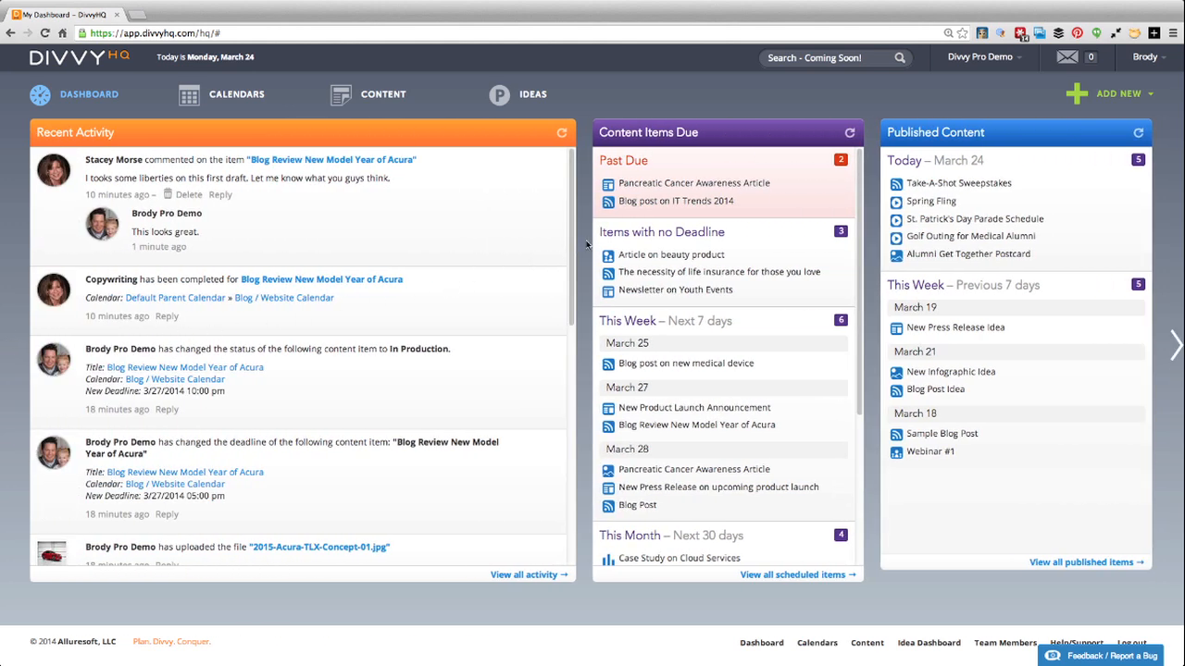
{"action": "mouse_move", "coordinate": [1066, 304]}
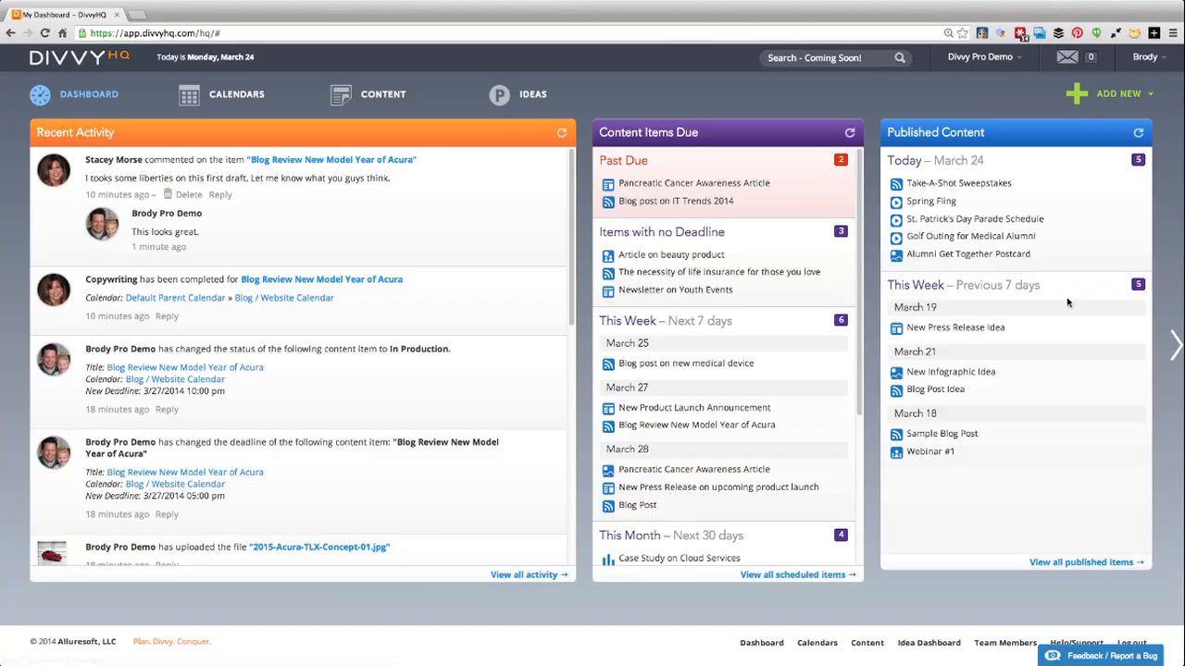